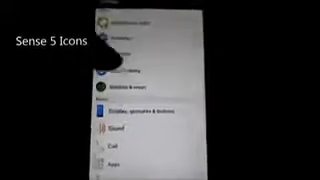
scroll("down", 3)
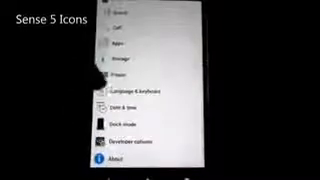